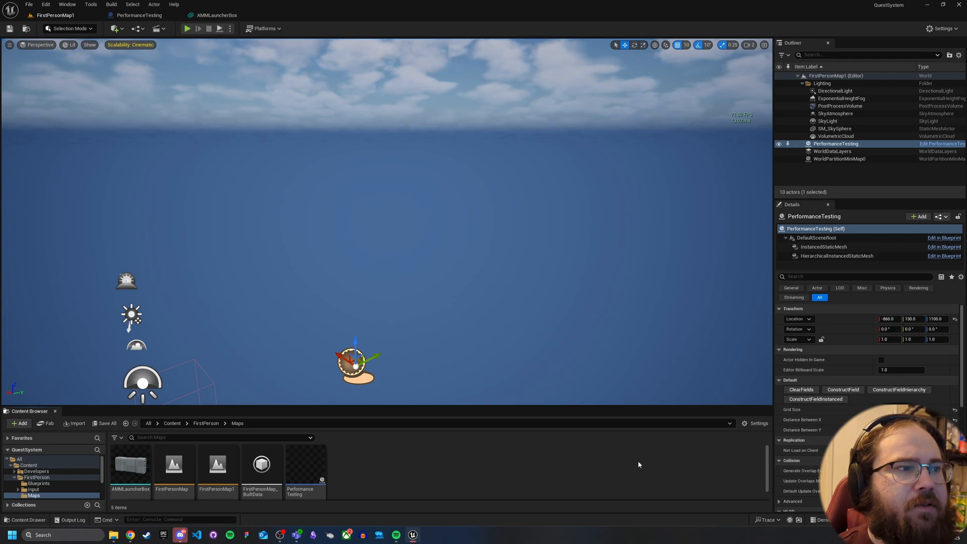
mouse_move(130, 464)
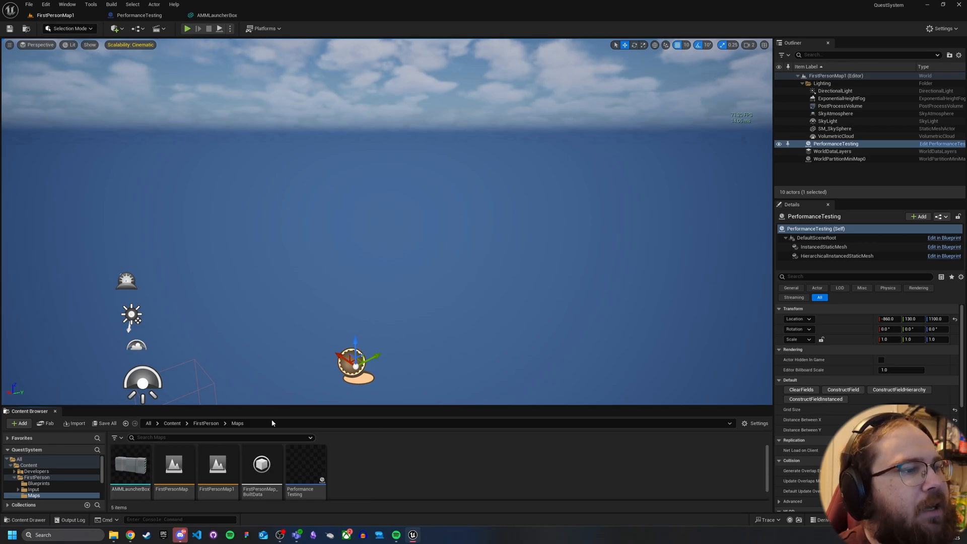
mouse_move(825, 355)
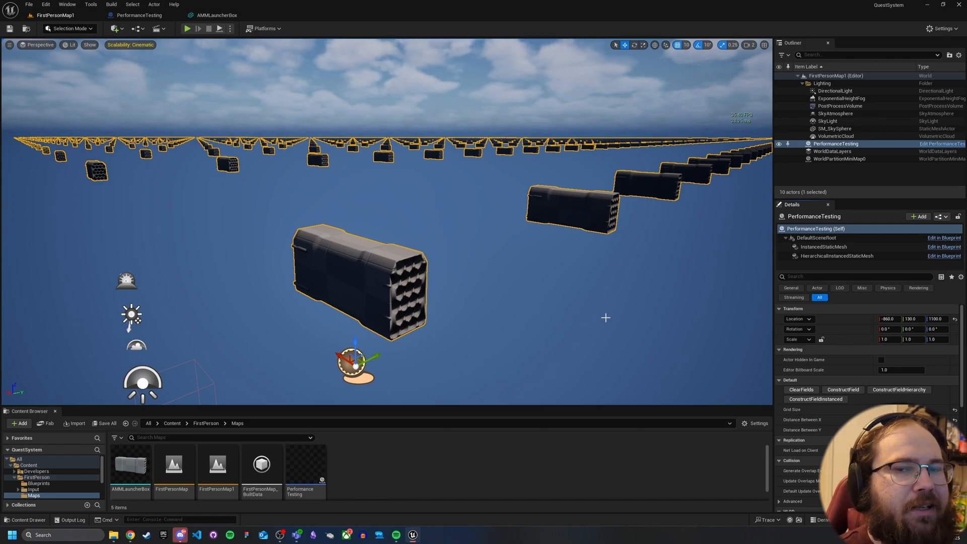
mouse_move(678, 344)
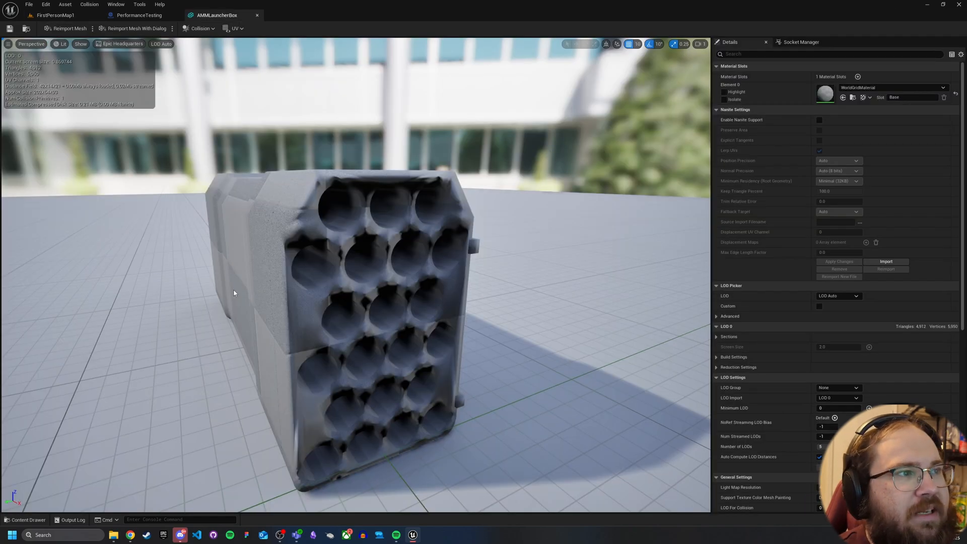
mouse_move(240, 291)
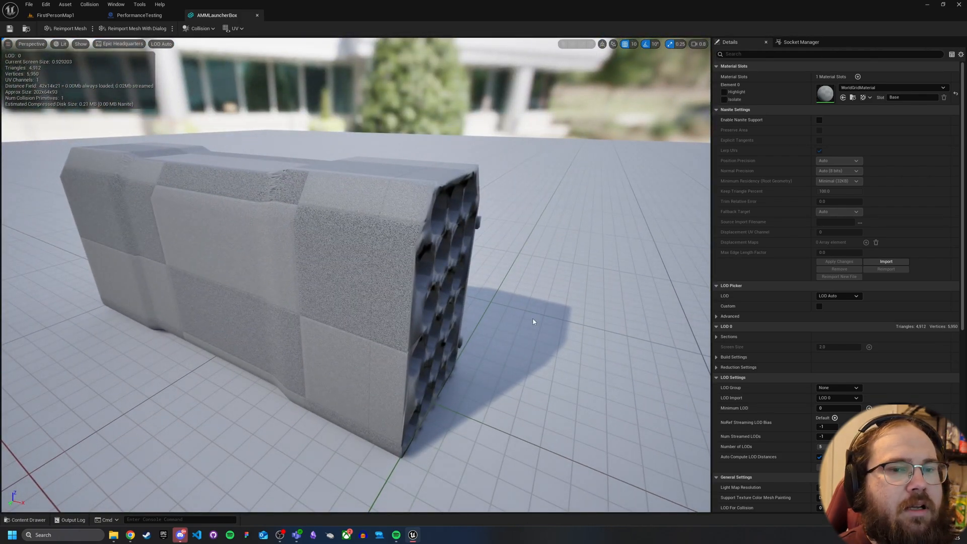
Step: Scroll the AMMLauncherBox Details panel down to its LOD Picker and LOD Settings
scroll(down, 3)
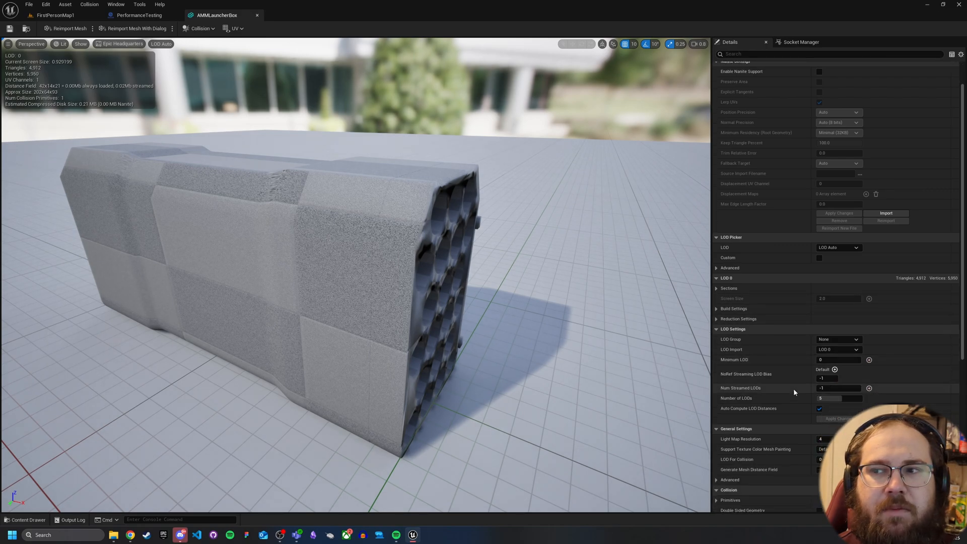
scroll(down, 3)
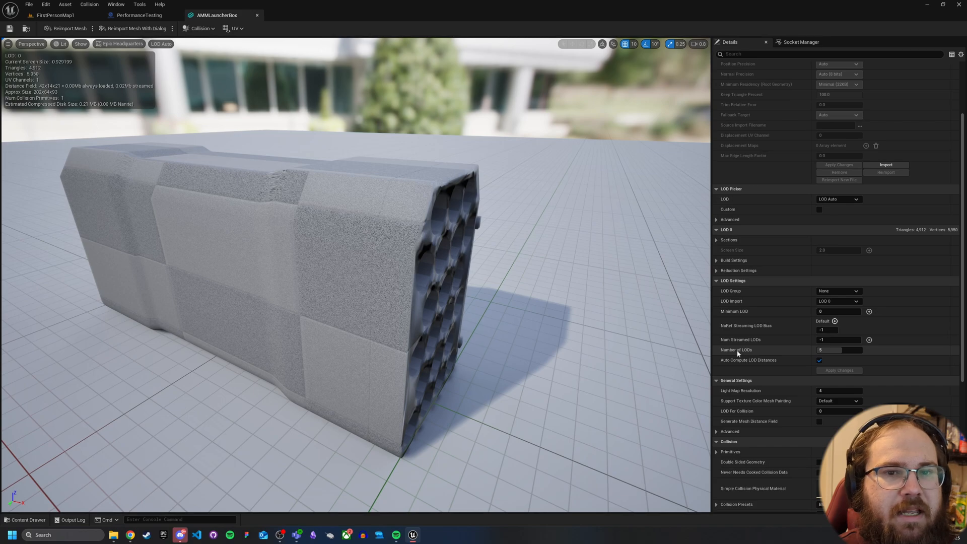
mouse_move(838, 349)
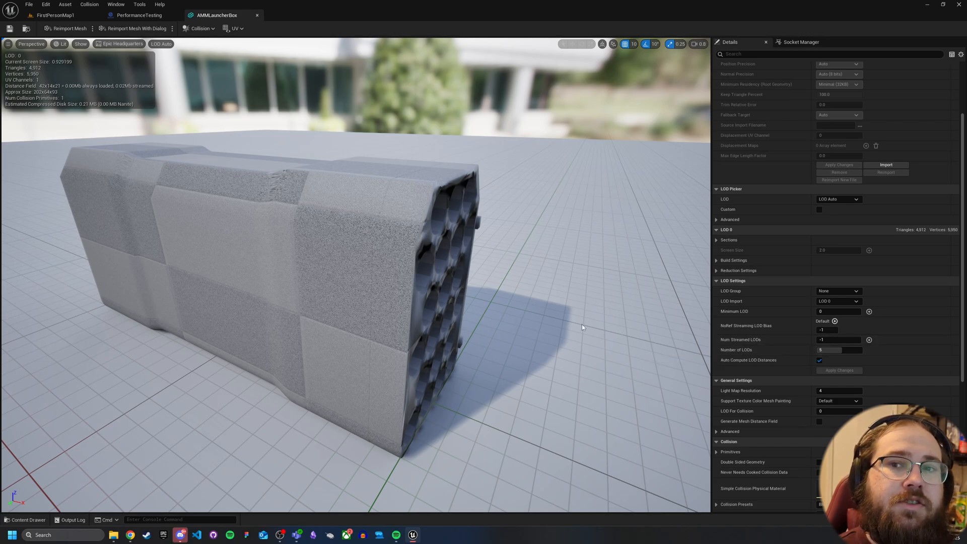
mouse_move(596, 325)
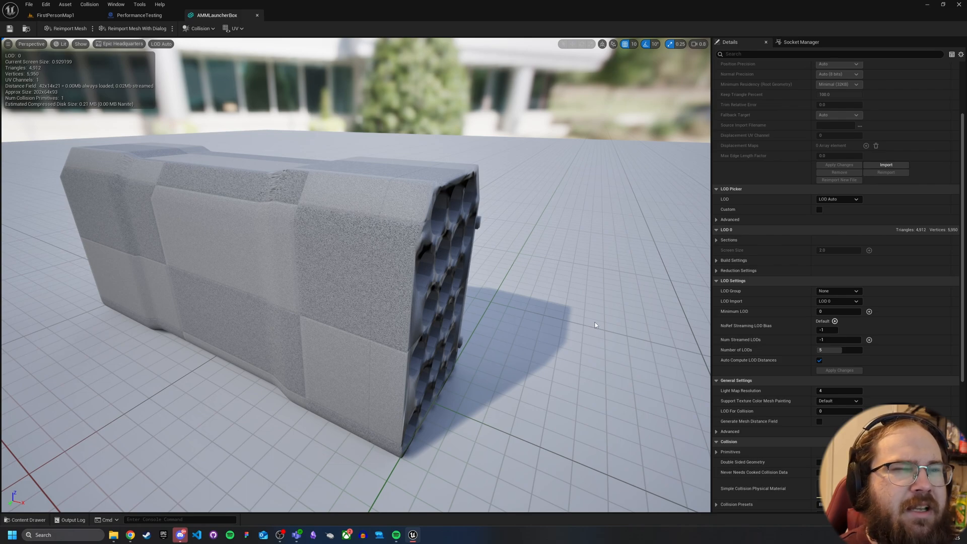
mouse_move(603, 325)
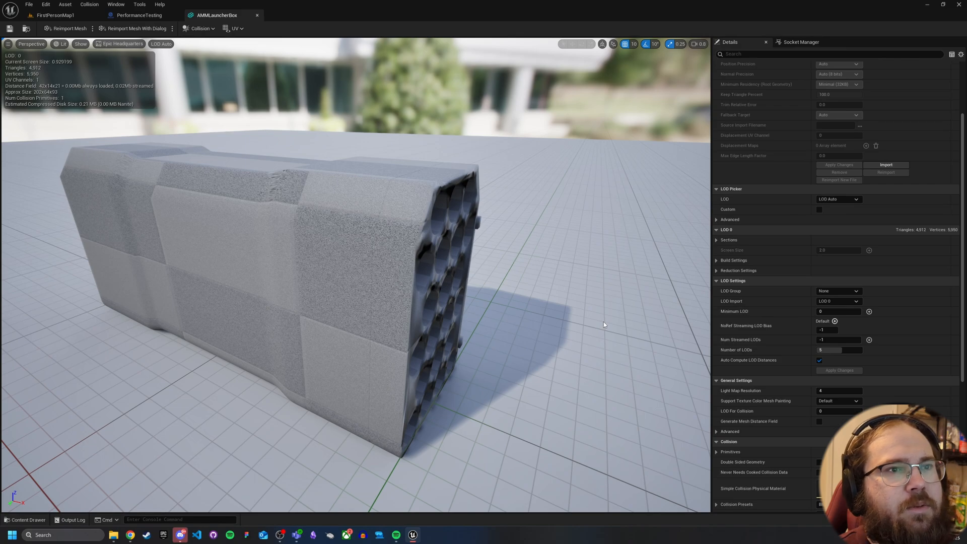
scroll(down, 3)
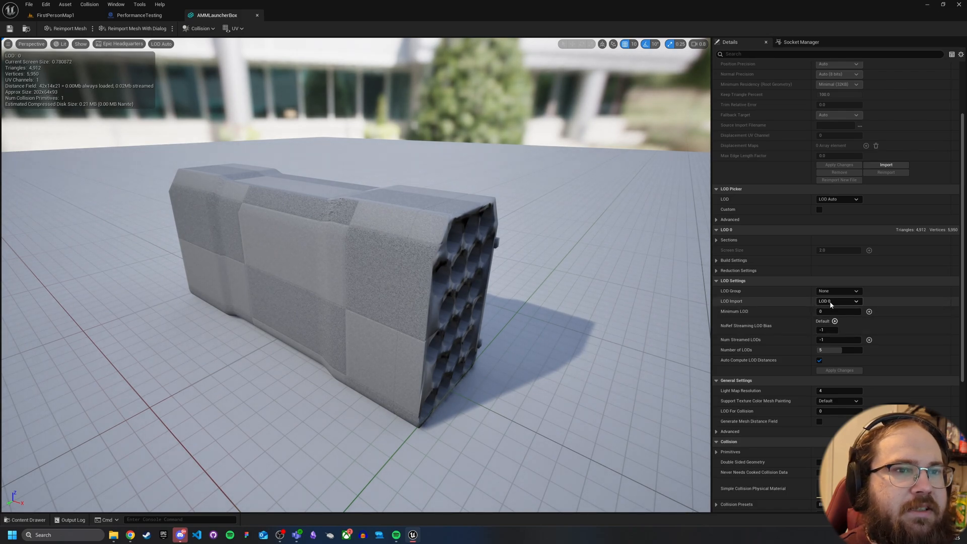
mouse_move(769, 311)
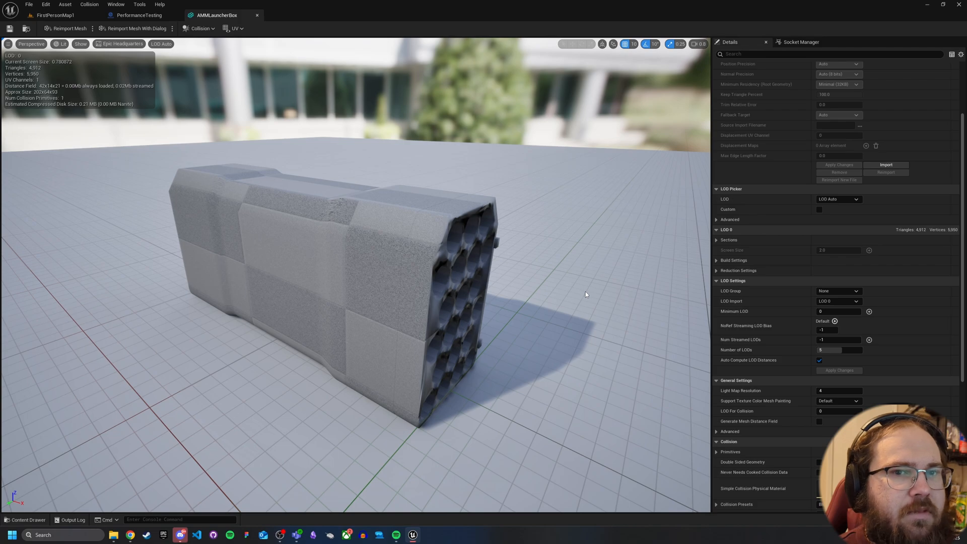
mouse_move(839, 349)
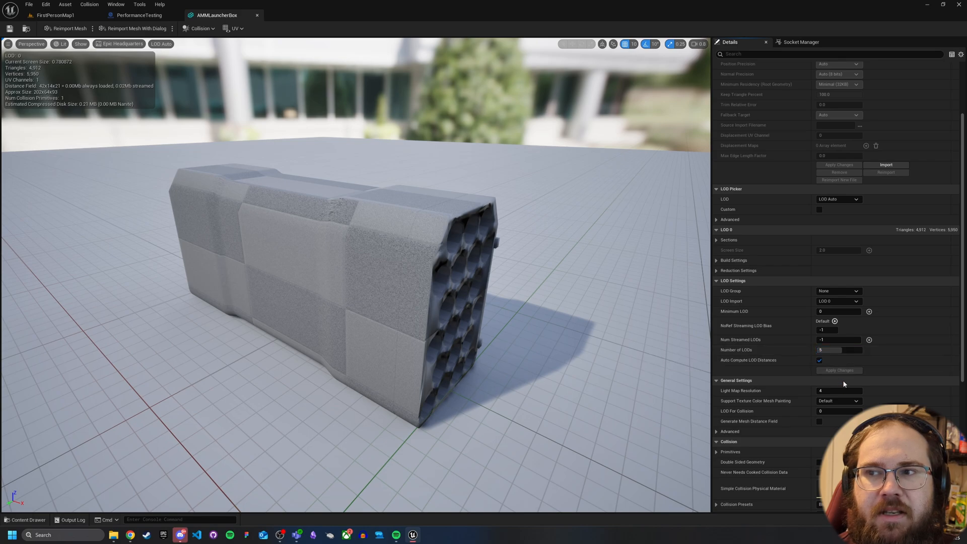
mouse_move(664, 297)
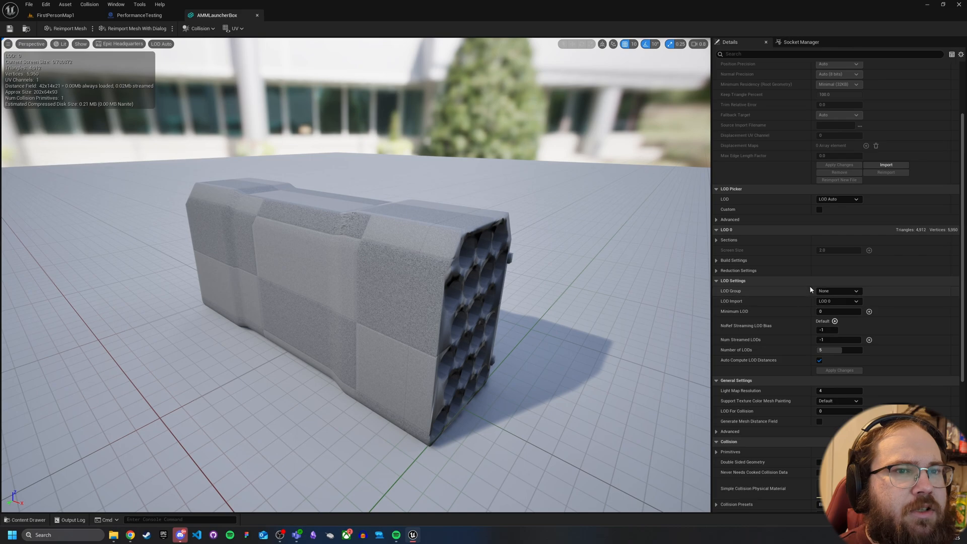
Step: Review the LOD group presets and leave the LOD group set to None
click(838, 290)
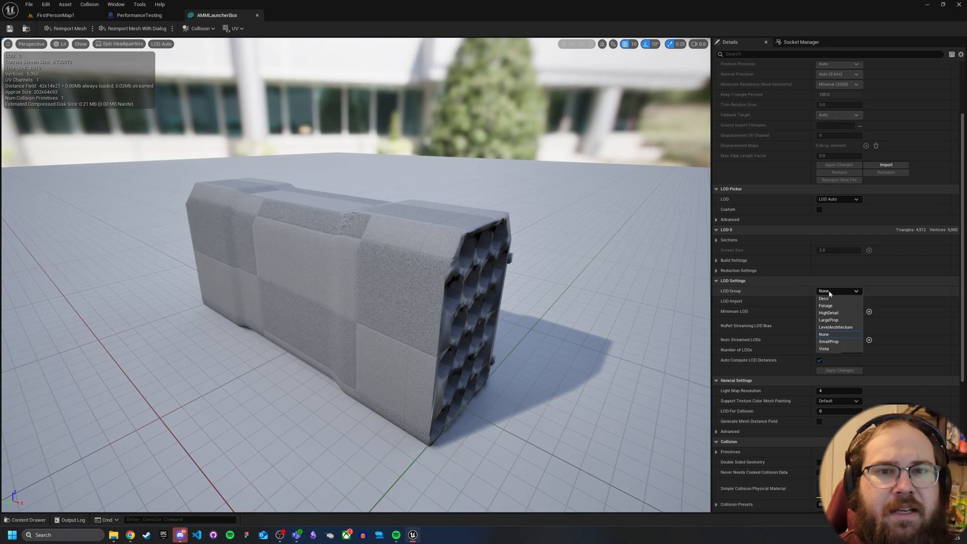
click(823, 334)
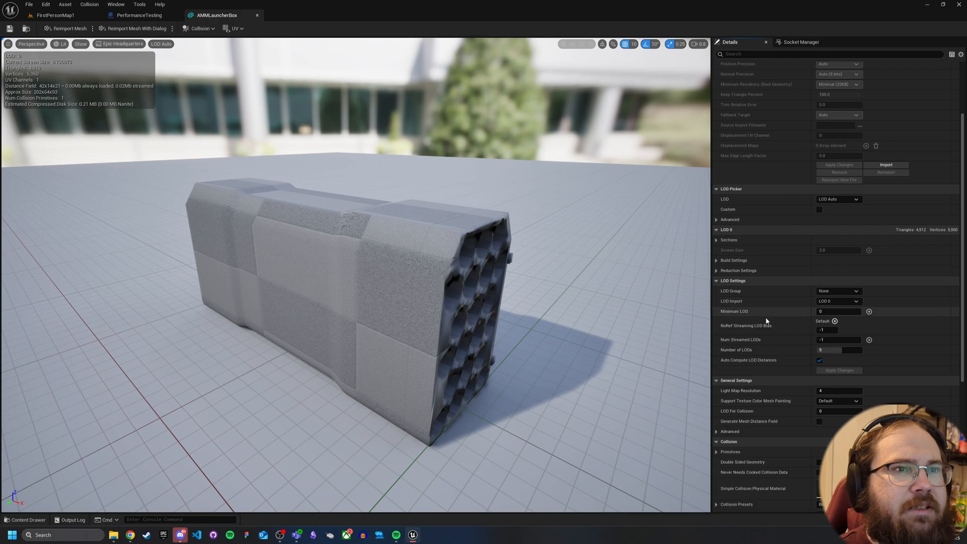
scroll(up, 3)
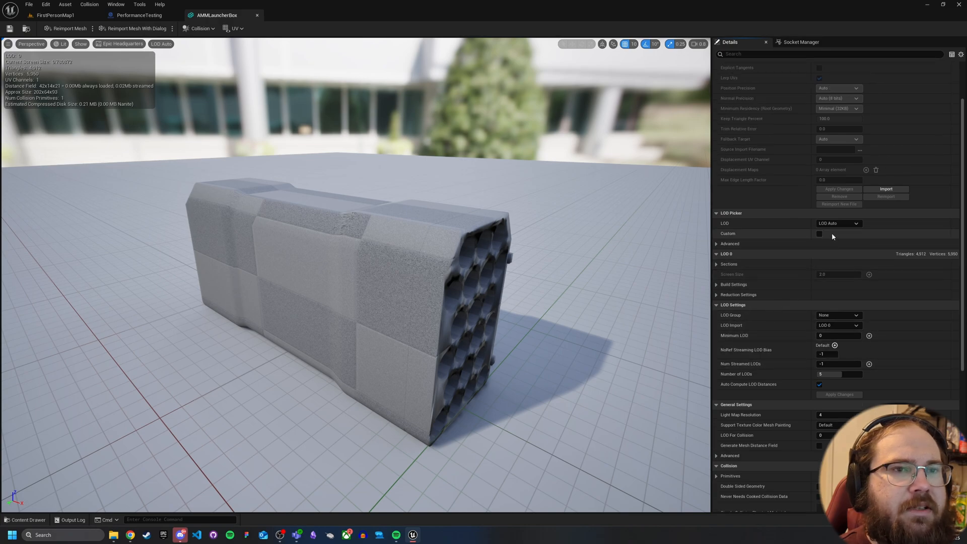
Step: Preview the launcher box at LOD 4, LOD 3 and back at full detail to compare levels
click(837, 224)
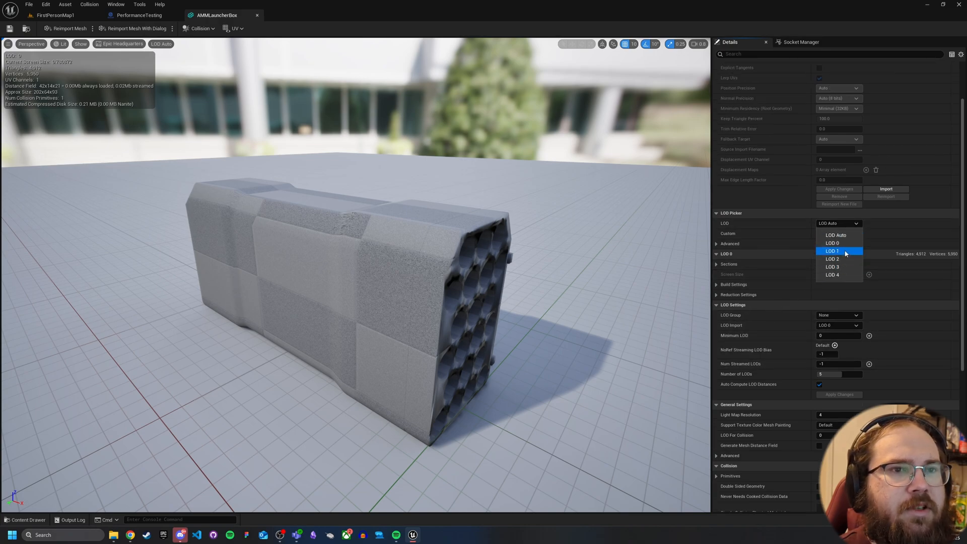
click(834, 274)
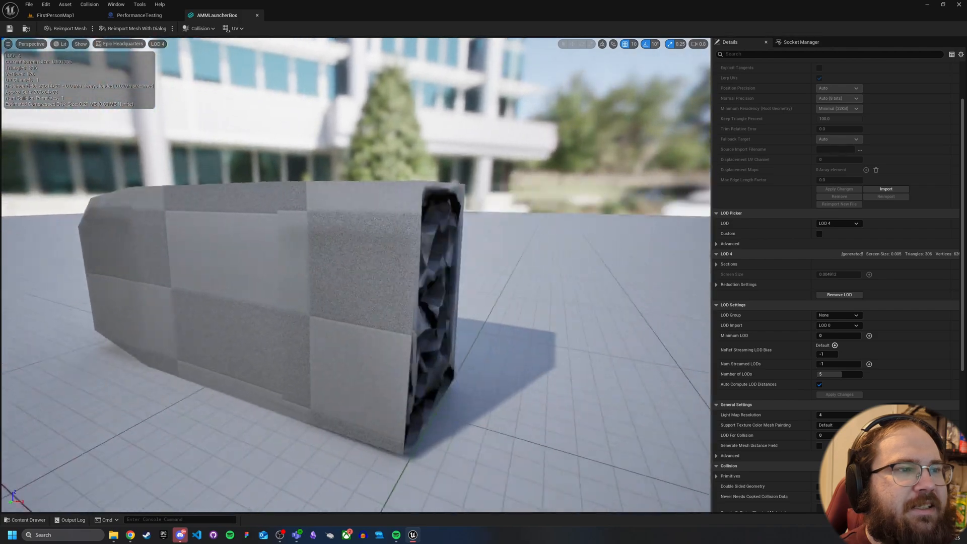
click(837, 224)
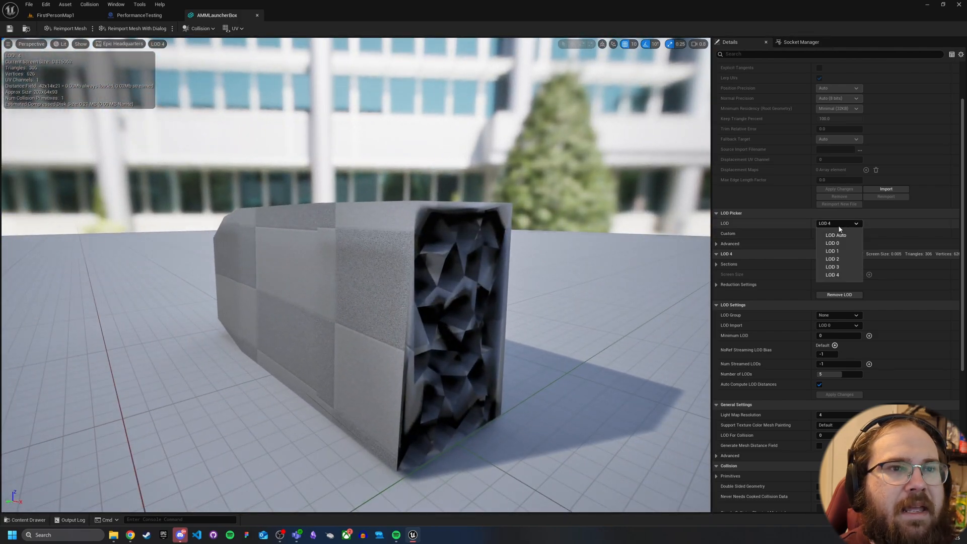
click(832, 266)
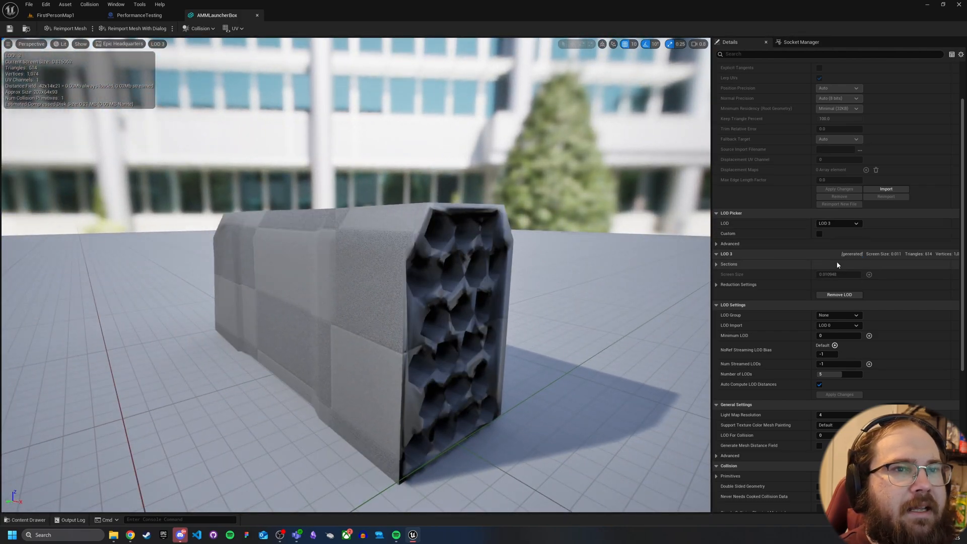
click(837, 224)
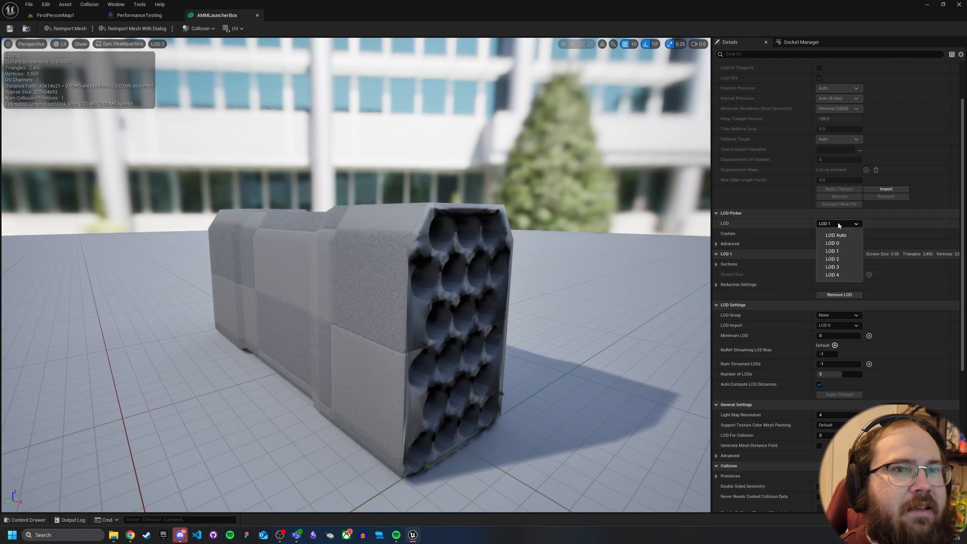
click(836, 235)
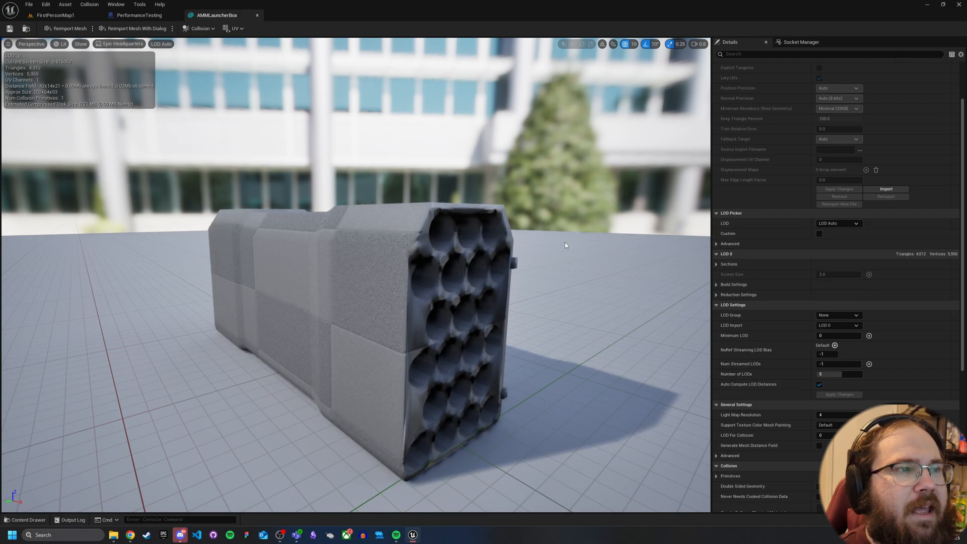
scroll(down, 3)
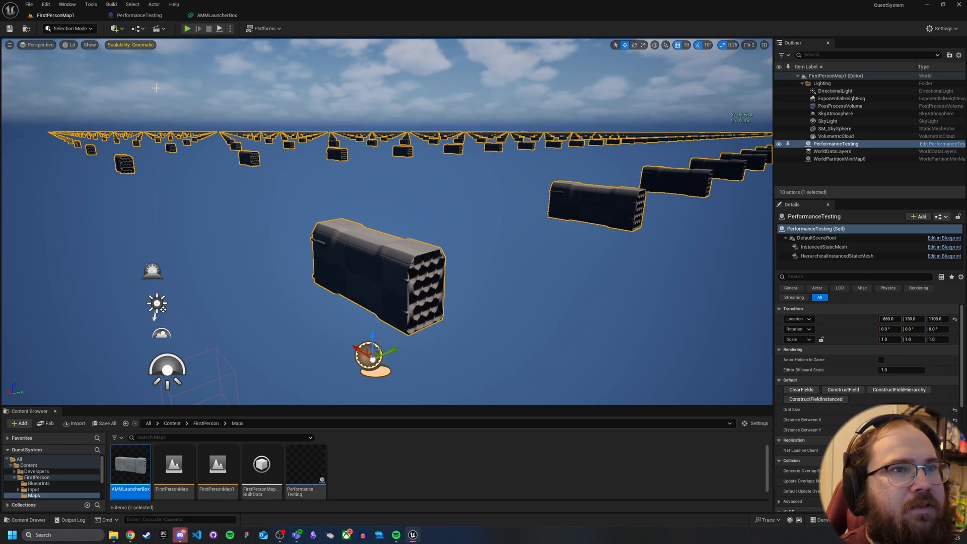
mouse_move(178, 73)
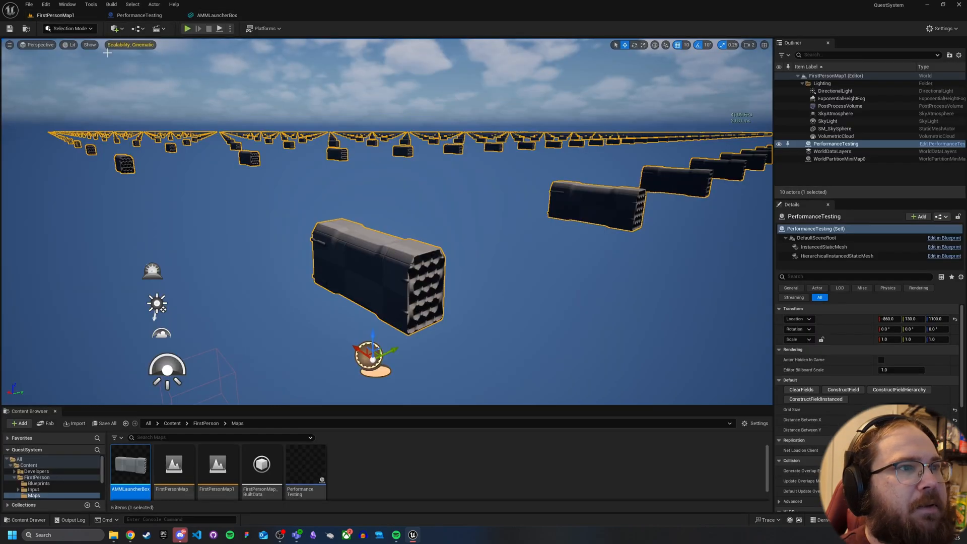
mouse_move(570, 278)
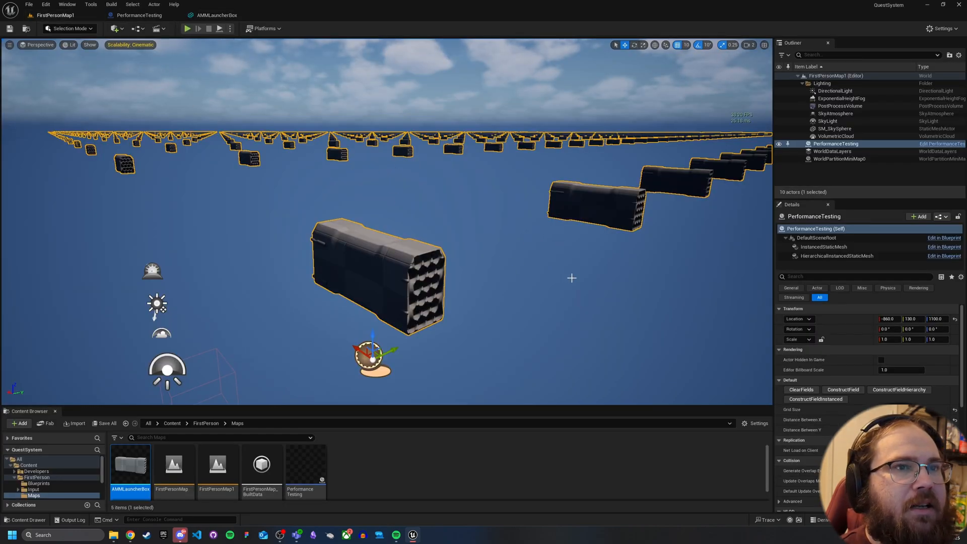
mouse_move(647, 270)
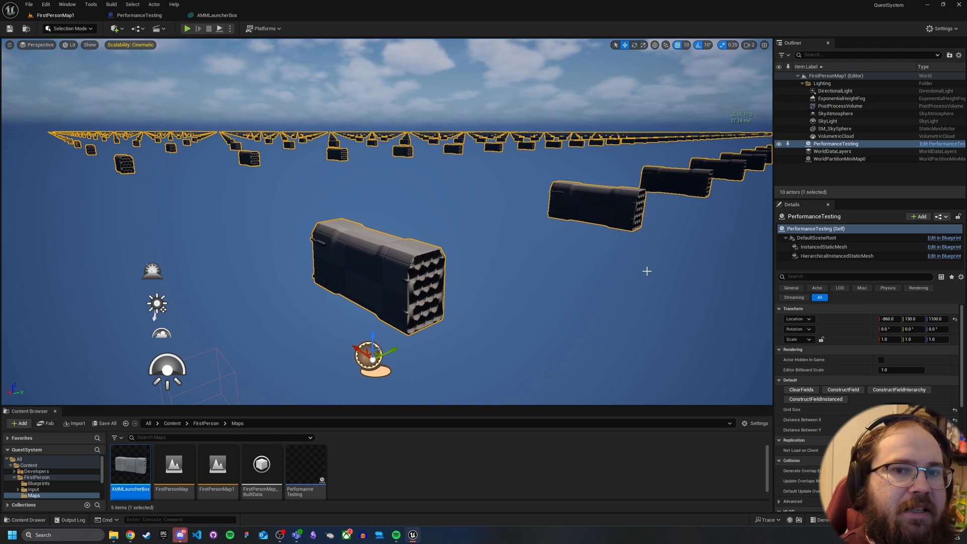
mouse_move(262, 400)
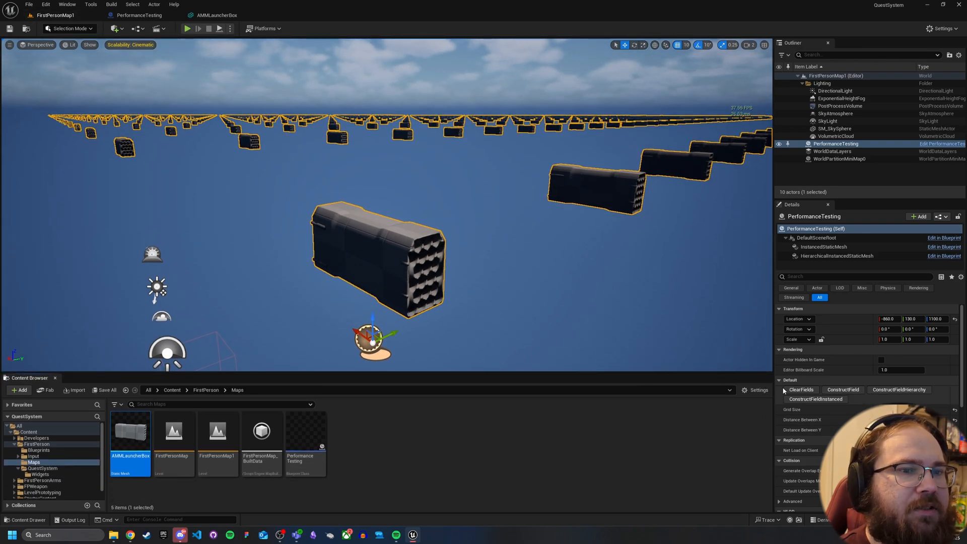
mouse_move(801, 390)
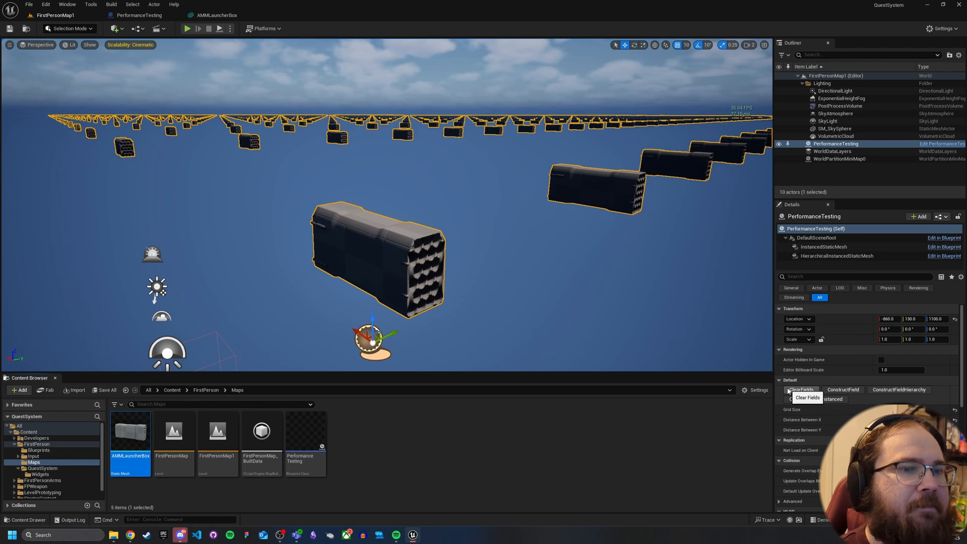
mouse_move(546, 369)
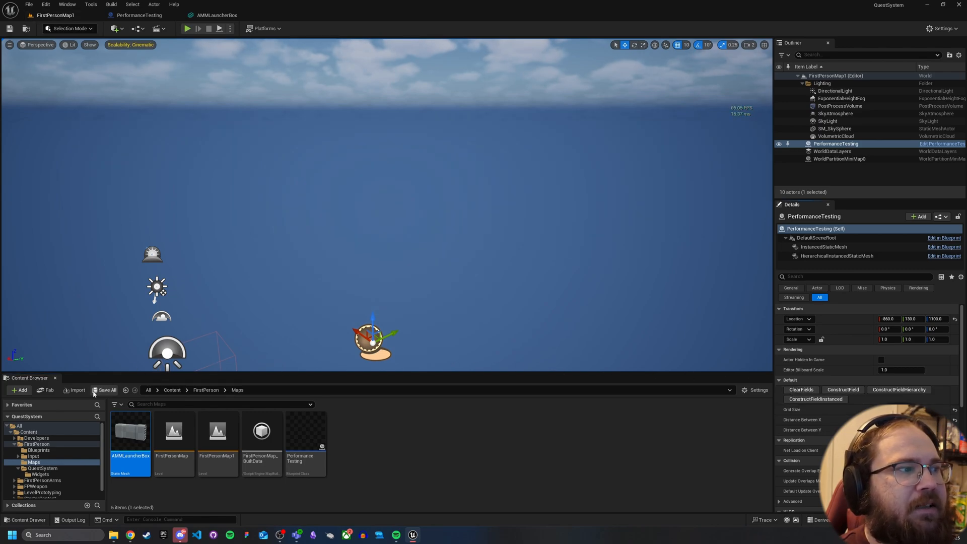
Step: Save all modified content, confirming the PerformanceTesting asset in the Save Content dialog
click(105, 389)
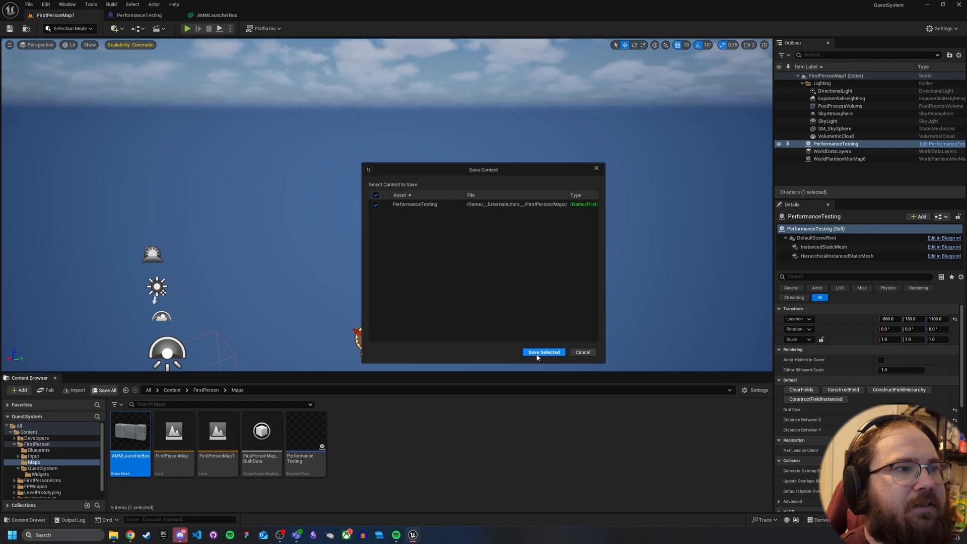
click(543, 351)
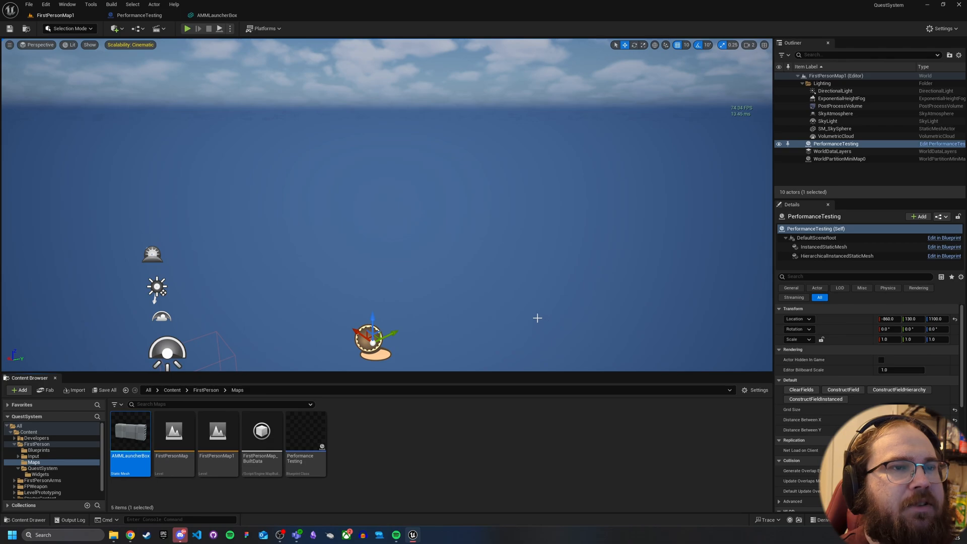
mouse_move(449, 212)
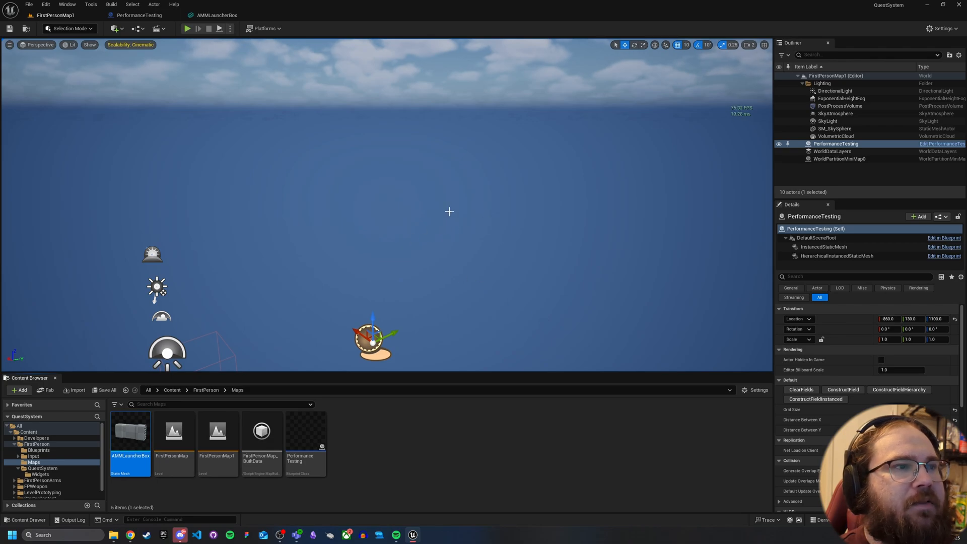
mouse_move(137, 15)
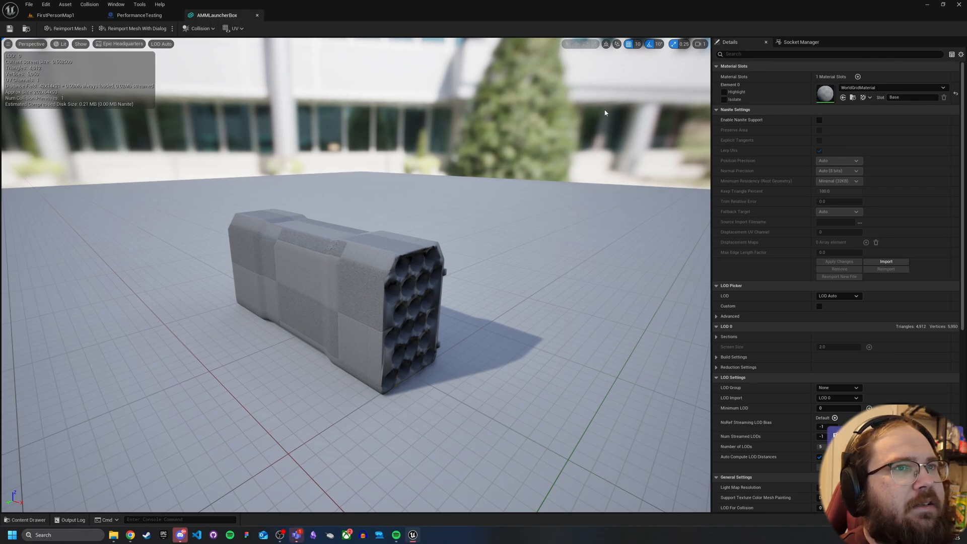
Step: Enable Nanite Support on AMMLauncherBox, apply it, and bring up the PerformanceTesting blueprint
click(820, 120)
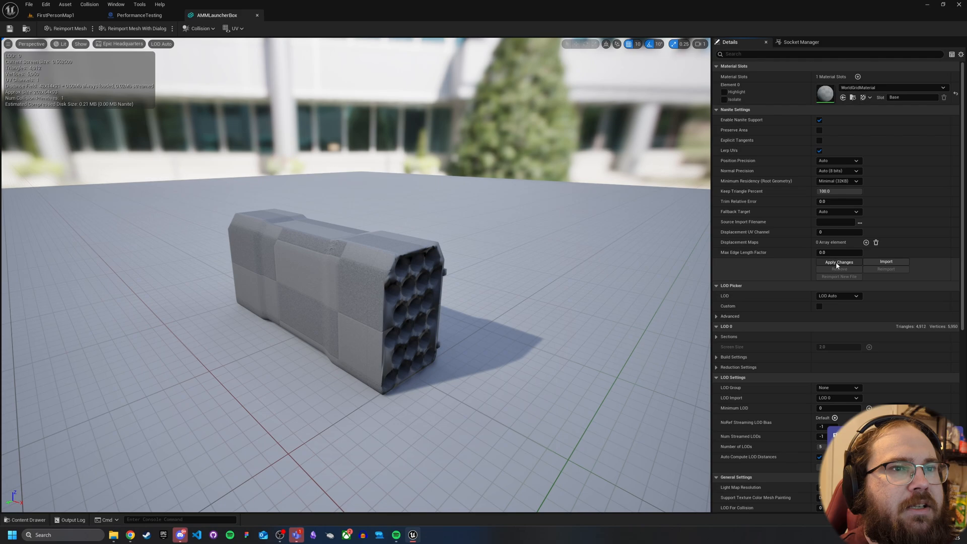
click(839, 262)
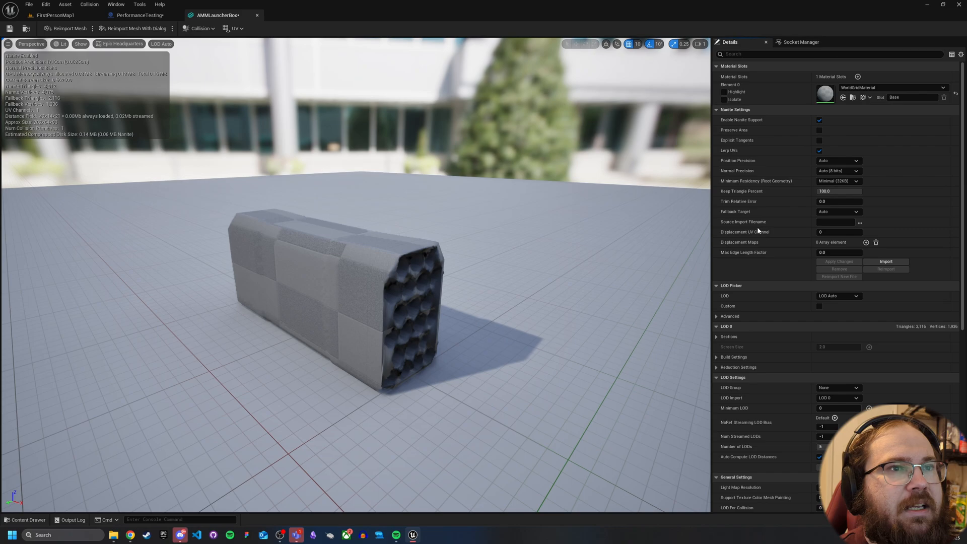
click(140, 15)
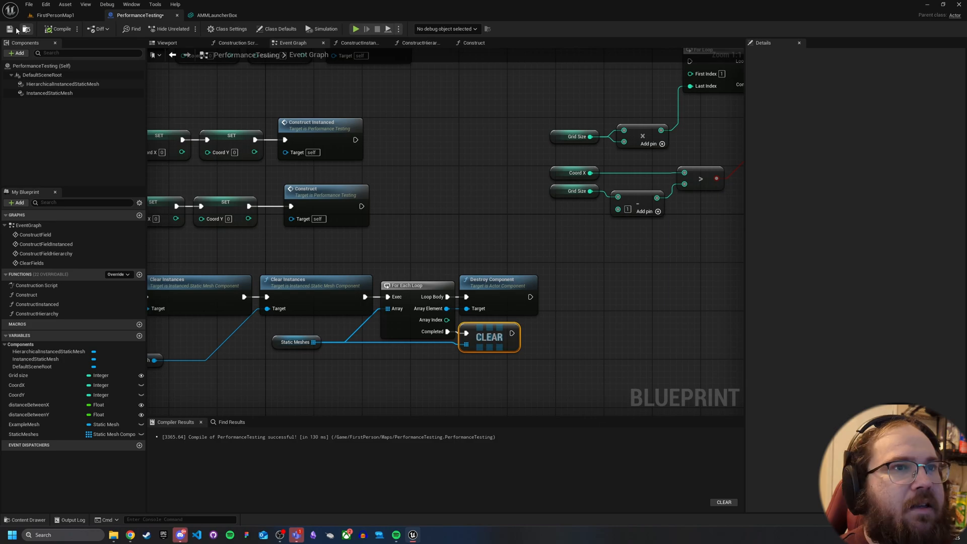
Step: Return to the level to rebuild the launcher-box grid with the Nanite mesh
click(54, 15)
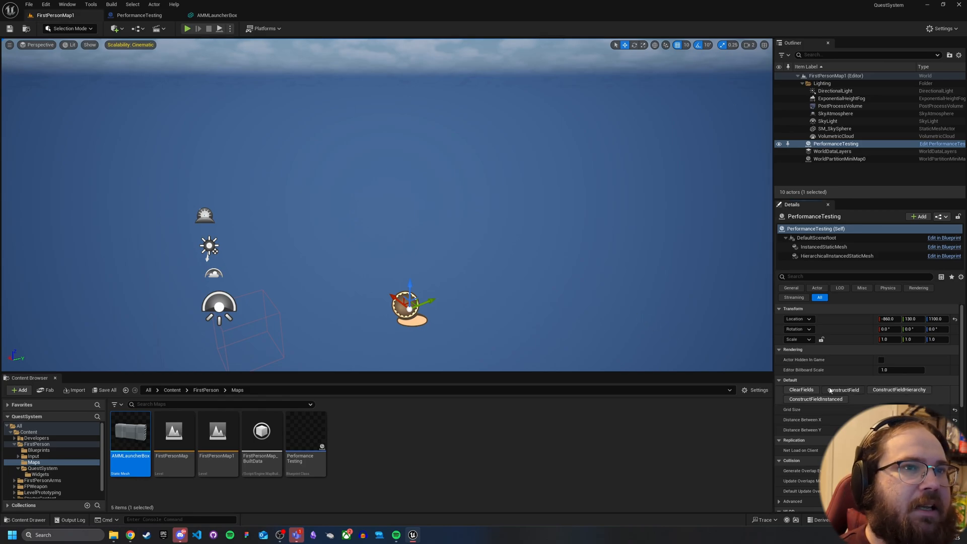
mouse_move(577, 300)
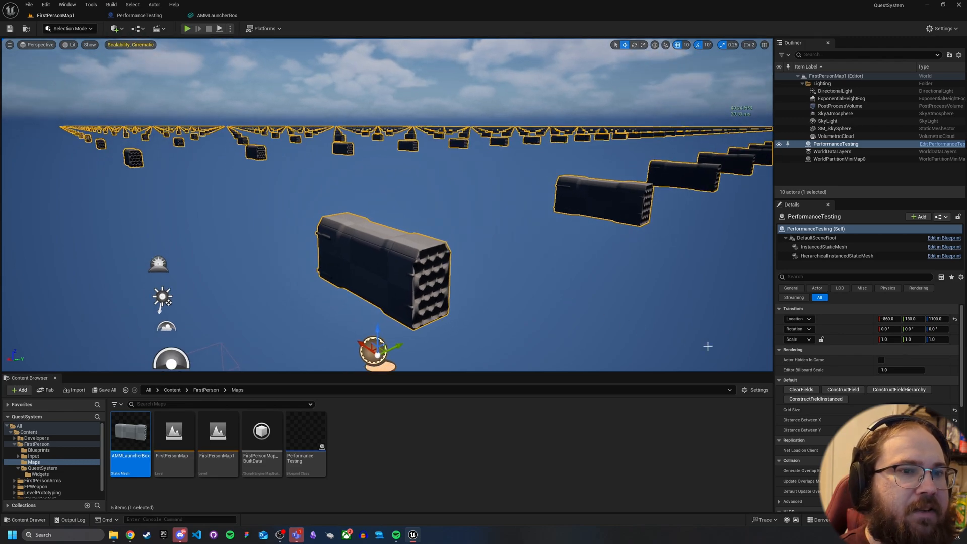
mouse_move(586, 303)
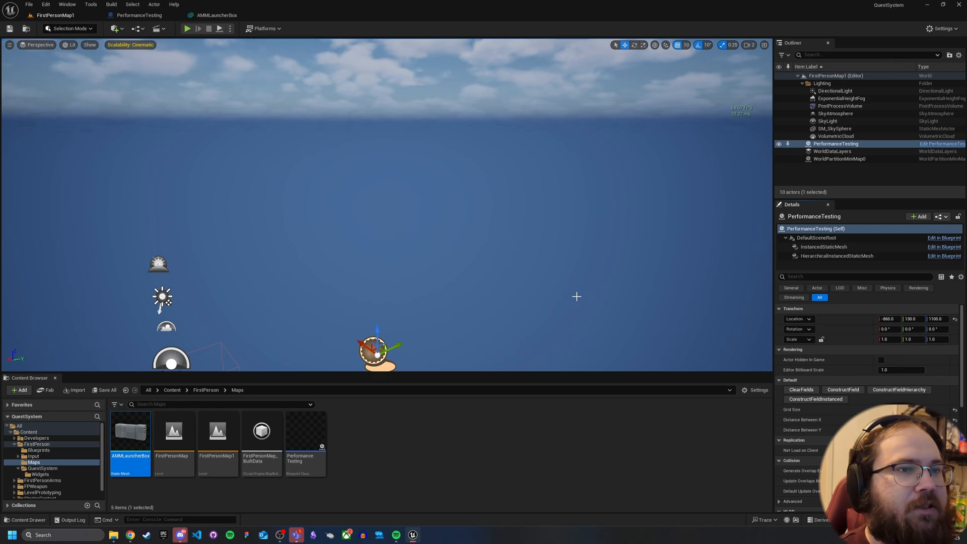
Step: Turn Nanite Support off on the AMMLauncherBox mesh and apply the change
double_click(130, 431)
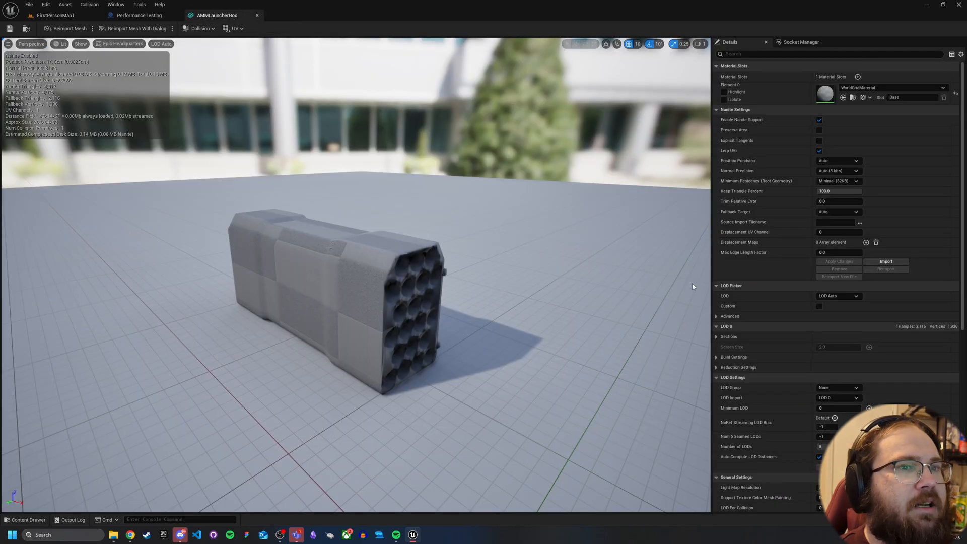
mouse_move(798, 186)
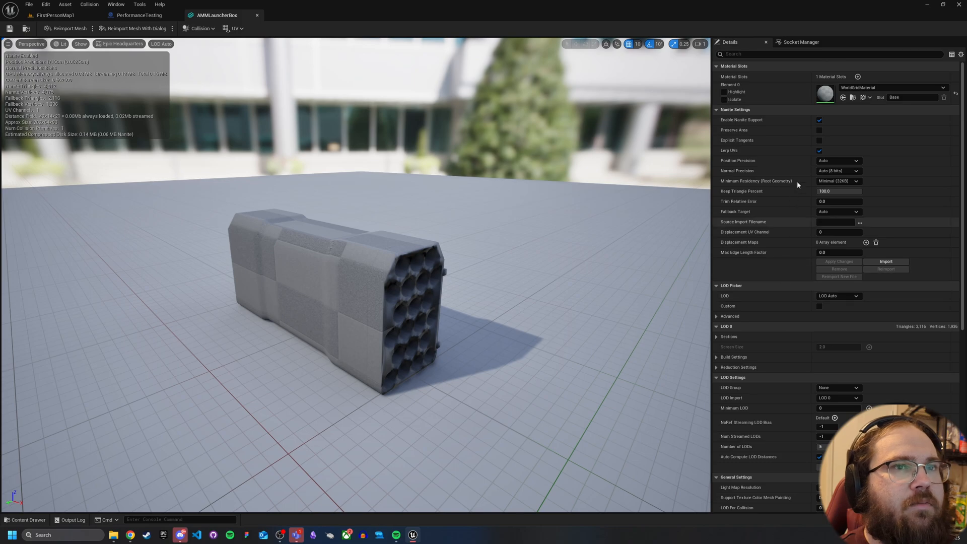
click(820, 120)
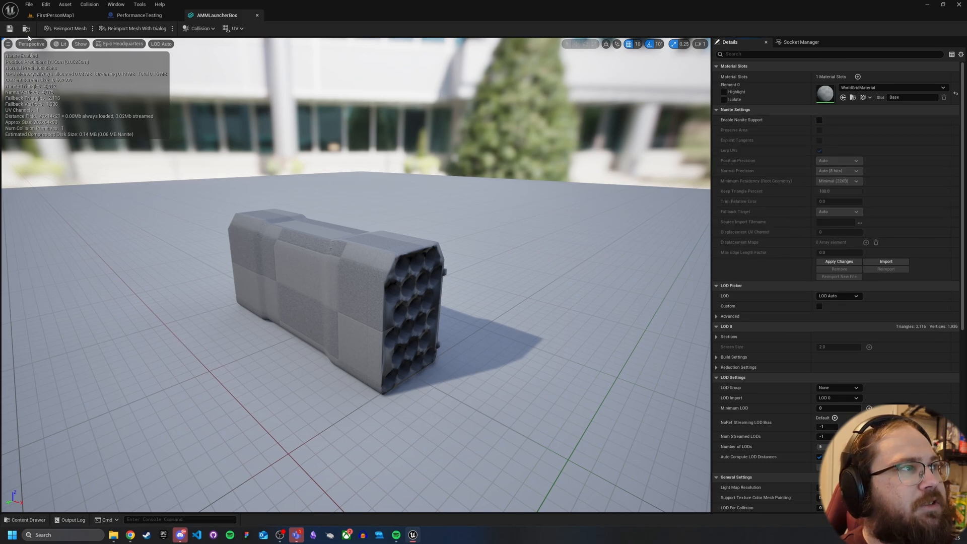
click(840, 261)
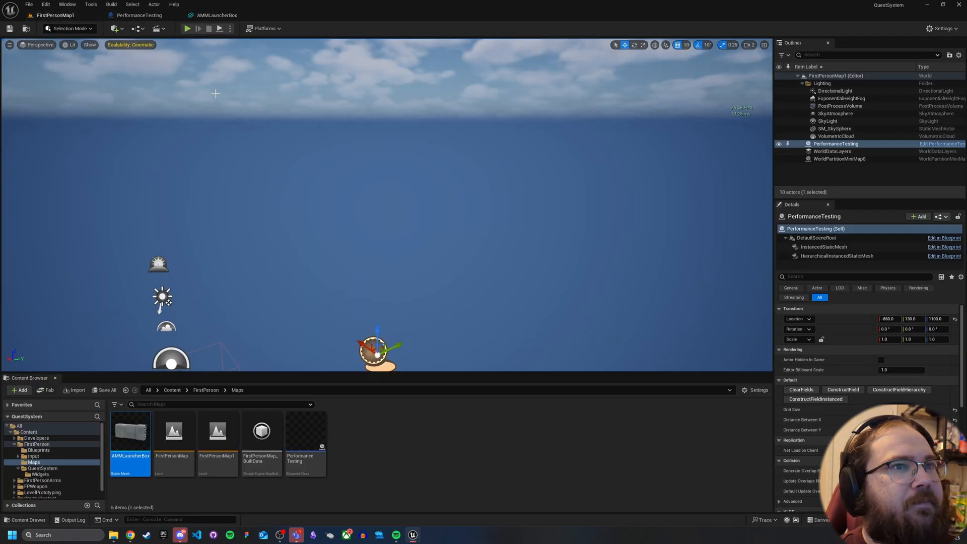
mouse_move(687, 142)
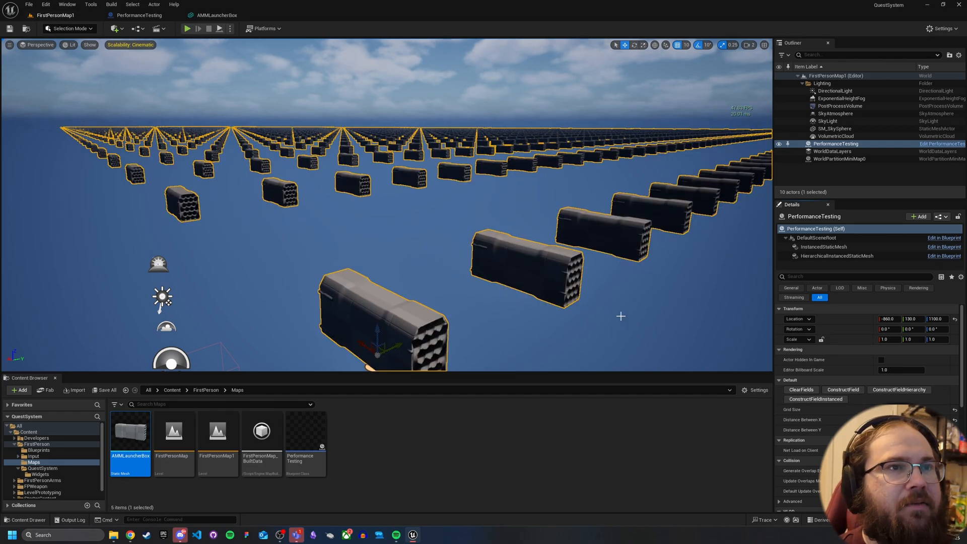
mouse_move(228, 155)
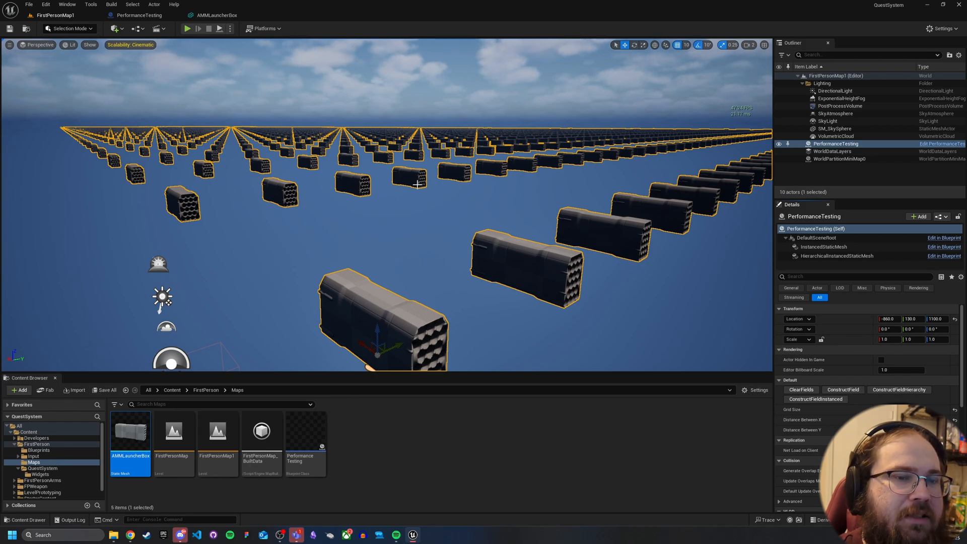
mouse_move(716, 352)
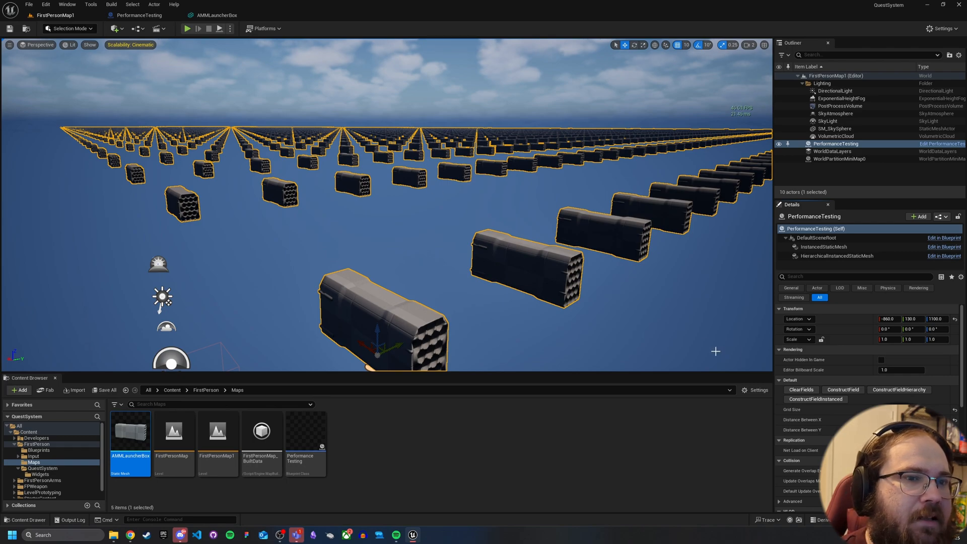
Step: Clear the non-Nanite launcher-box grid from the level with ClearFields
click(189, 28)
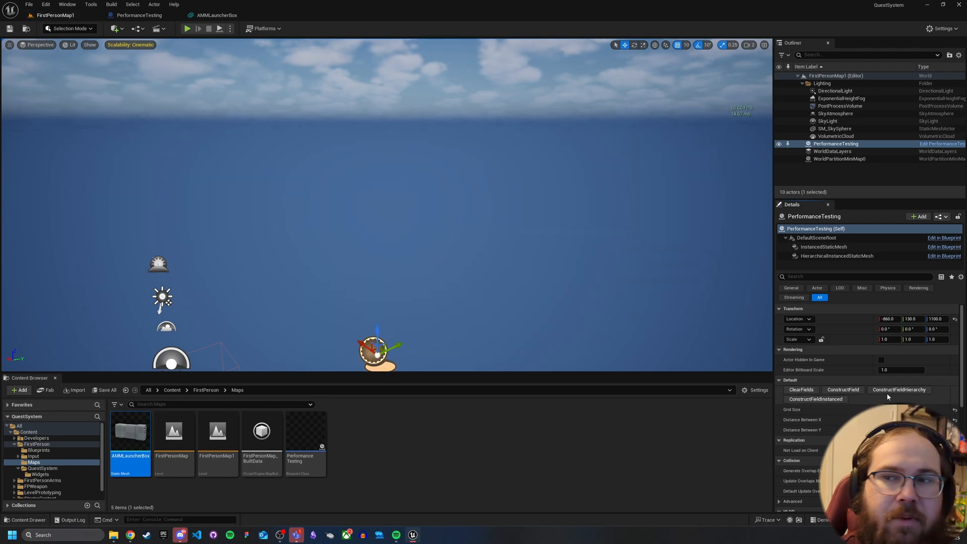
mouse_move(669, 325)
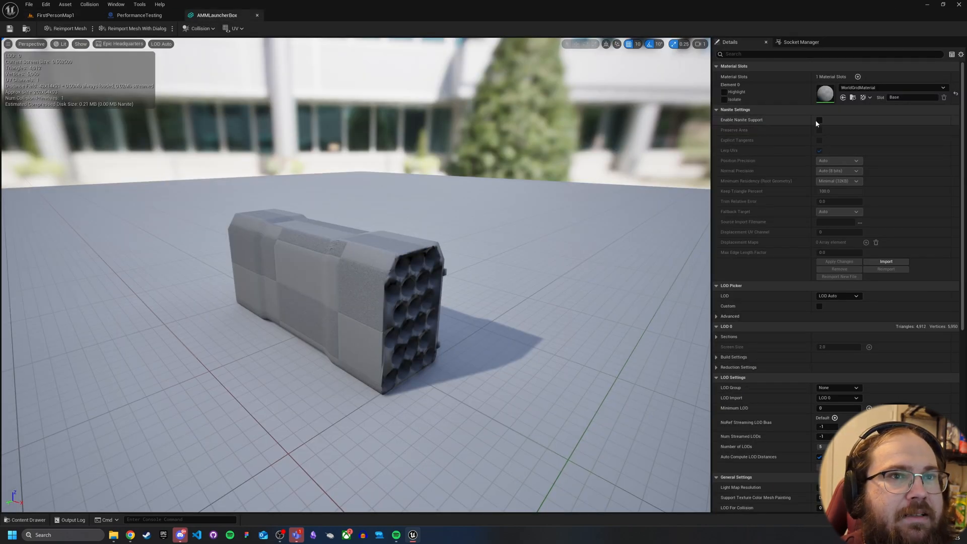
Step: Re-enable Nanite Support on AMMLauncherBox, save, and return to the FirstPersonMap1 level
click(820, 120)
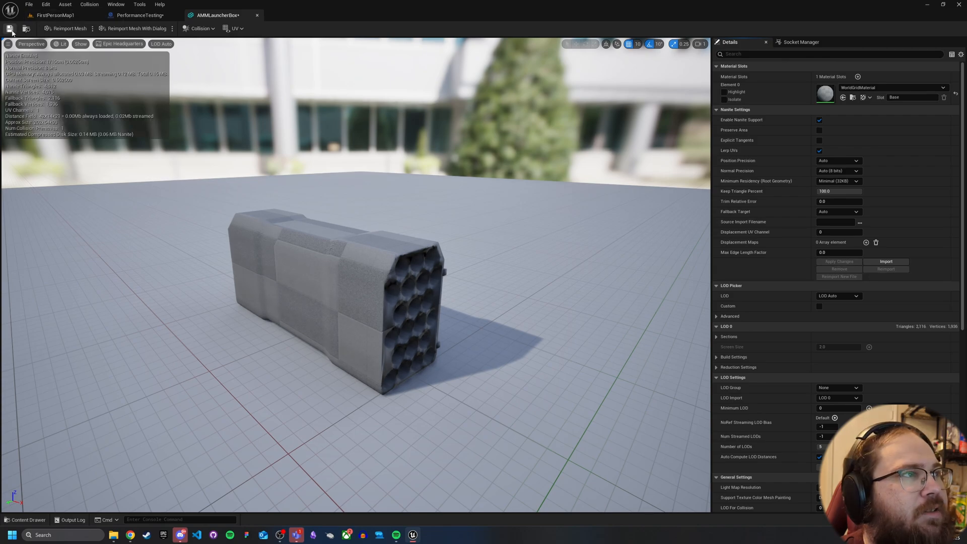
click(140, 15)
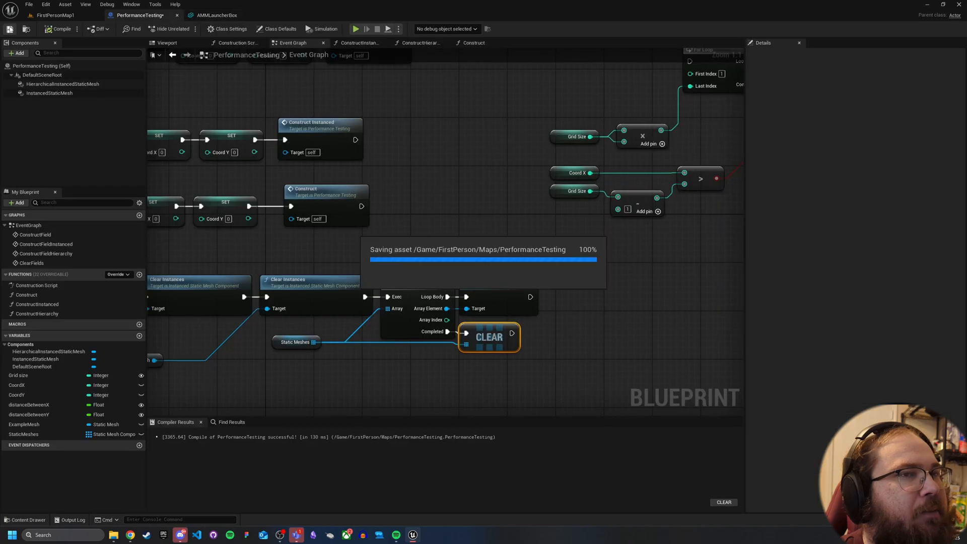
click(54, 15)
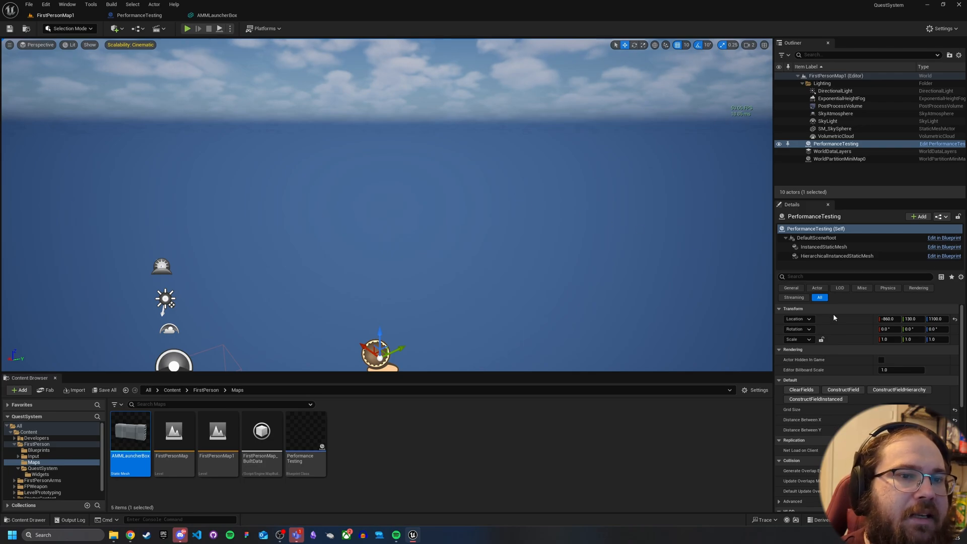
mouse_move(706, 354)
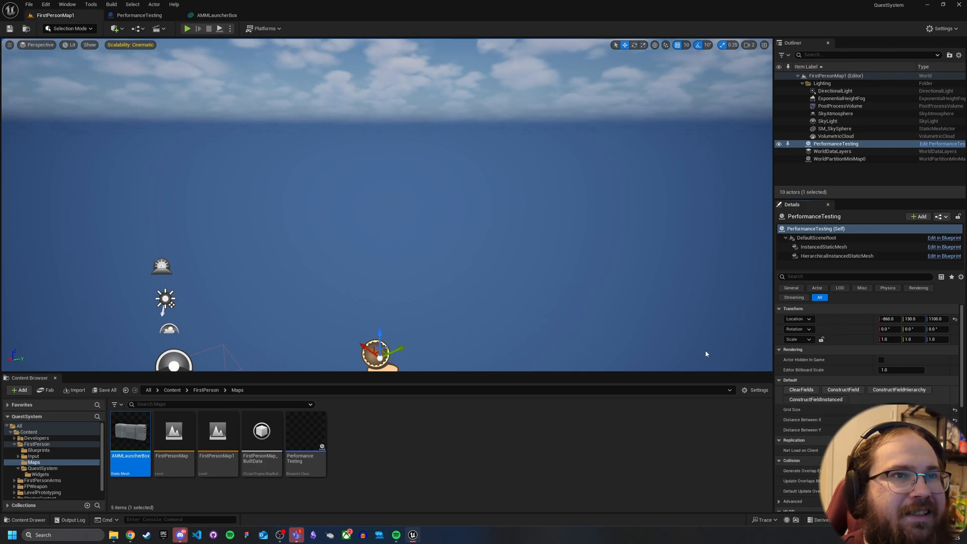
mouse_move(584, 300)
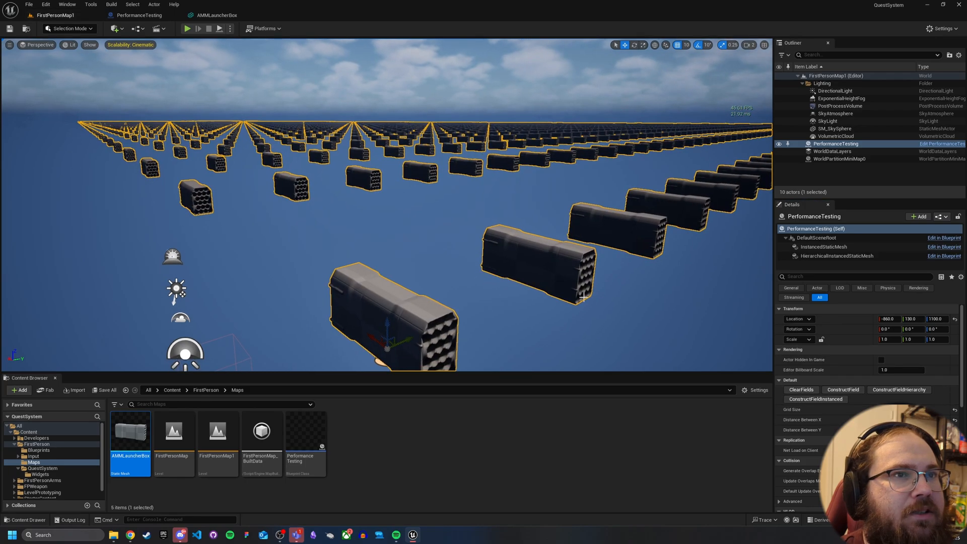
mouse_move(584, 296)
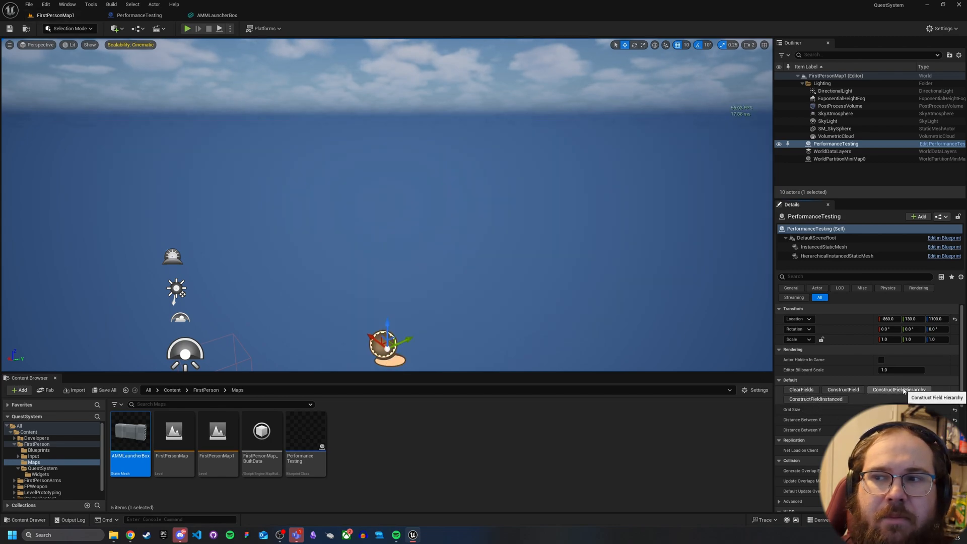
mouse_move(557, 292)
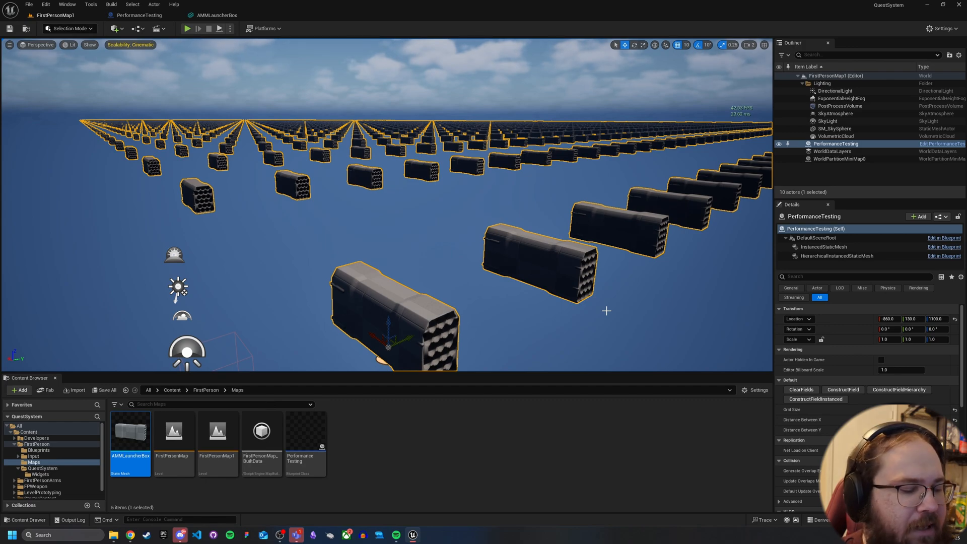
mouse_move(527, 287)
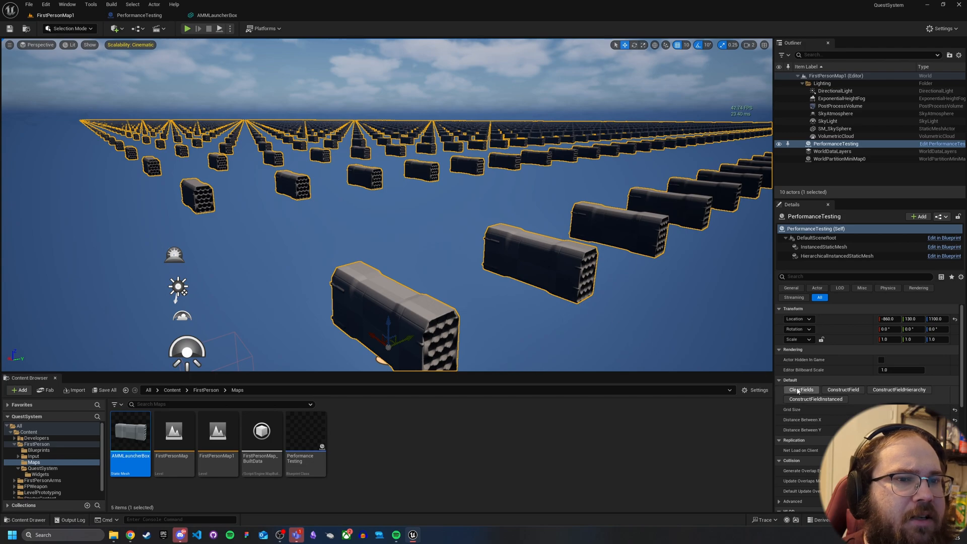
Step: Clear the launcher-box grid, then untick Nanite Support on the AMMLauncherBox mesh
click(216, 15)
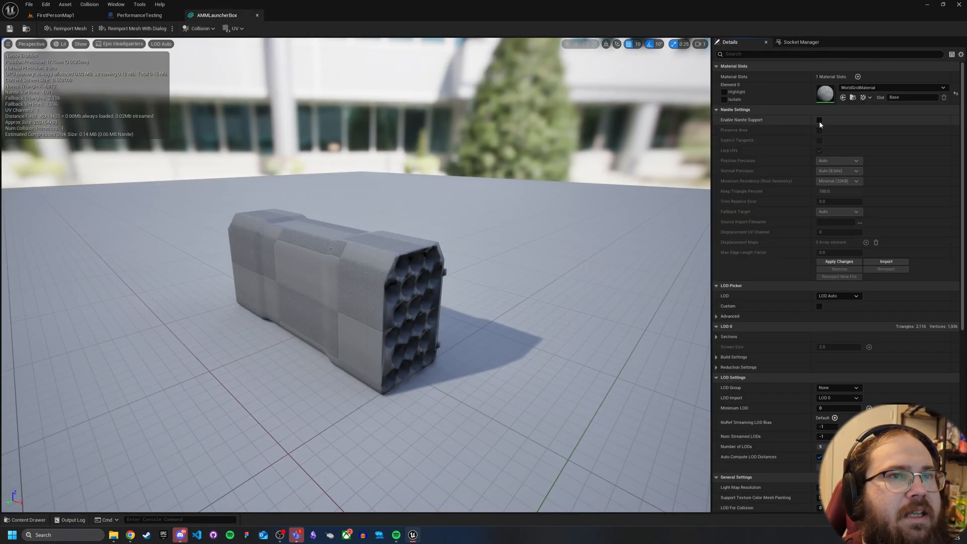
click(820, 119)
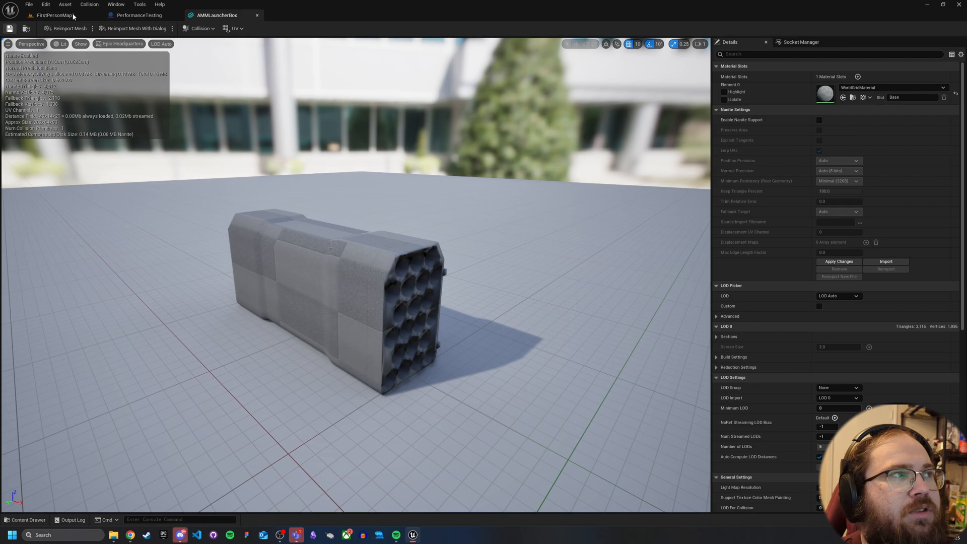
Step: Back in FirstPersonMap1, build the non-Nanite launcher-box grid for FPS comparison, then clear it
click(49, 15)
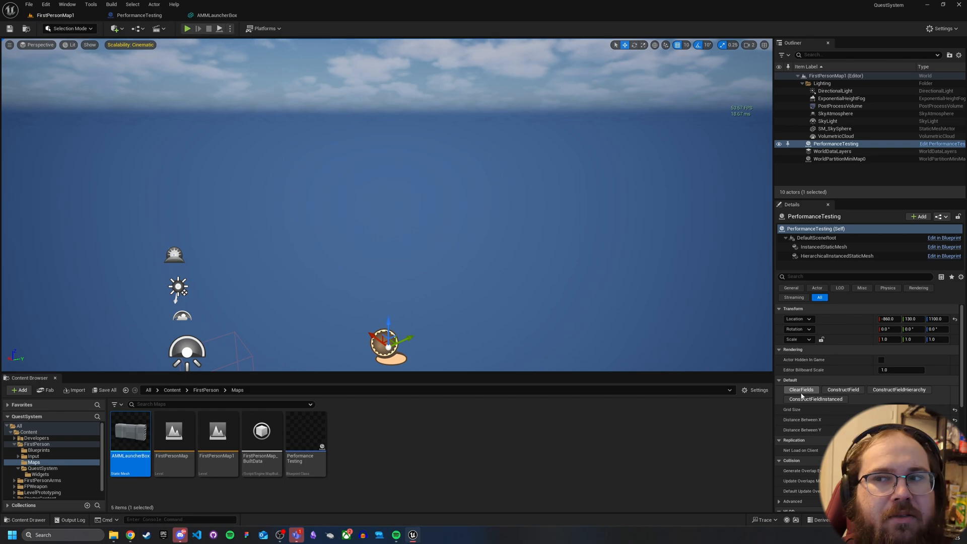
mouse_move(774, 360)
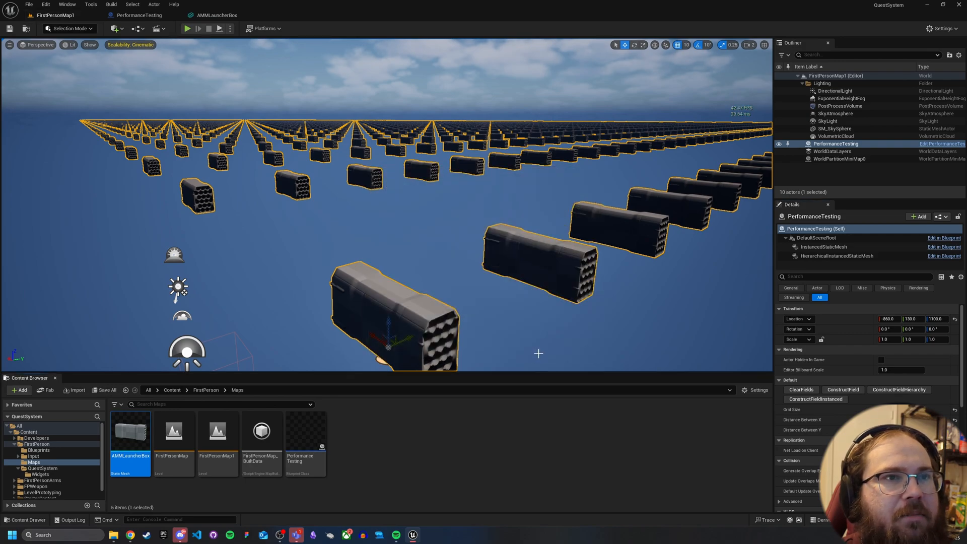
mouse_move(588, 339)
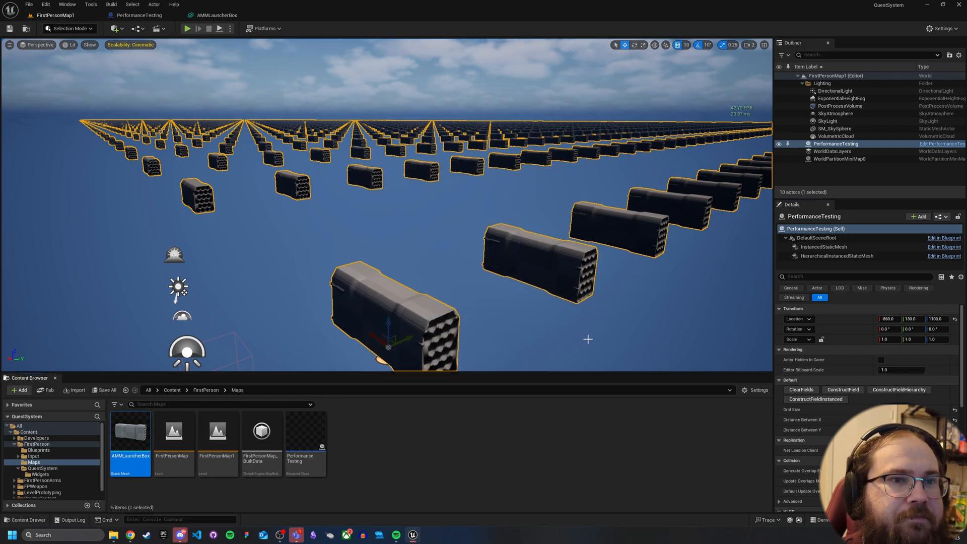
mouse_move(733, 350)
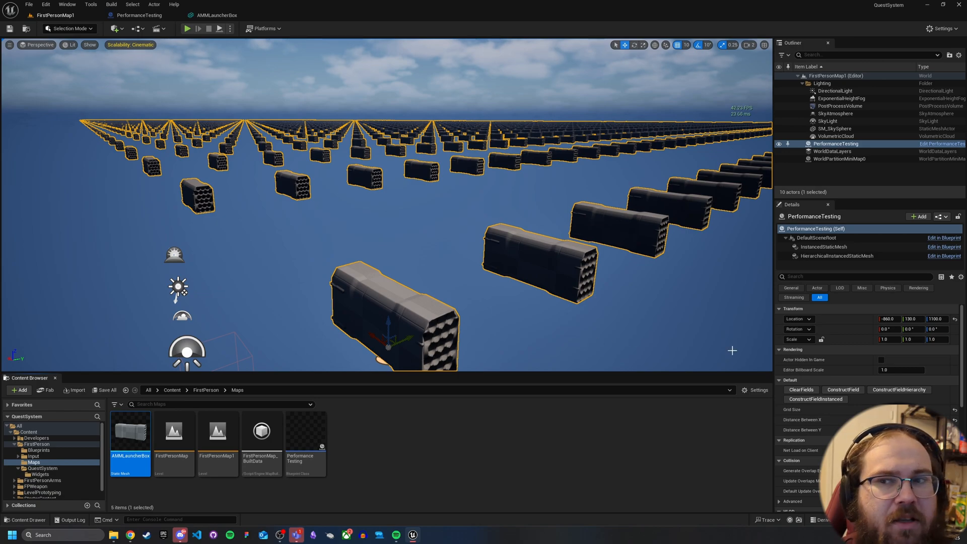
click(801, 389)
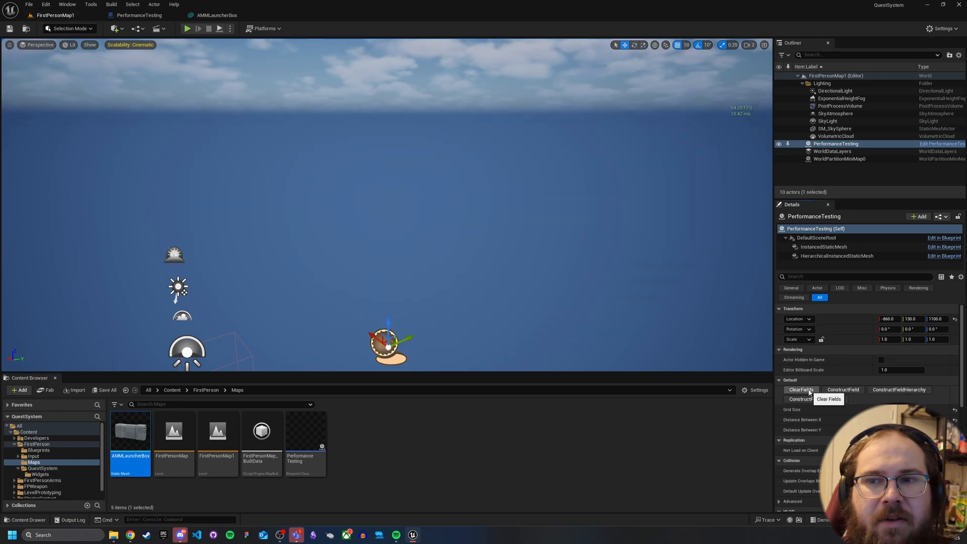